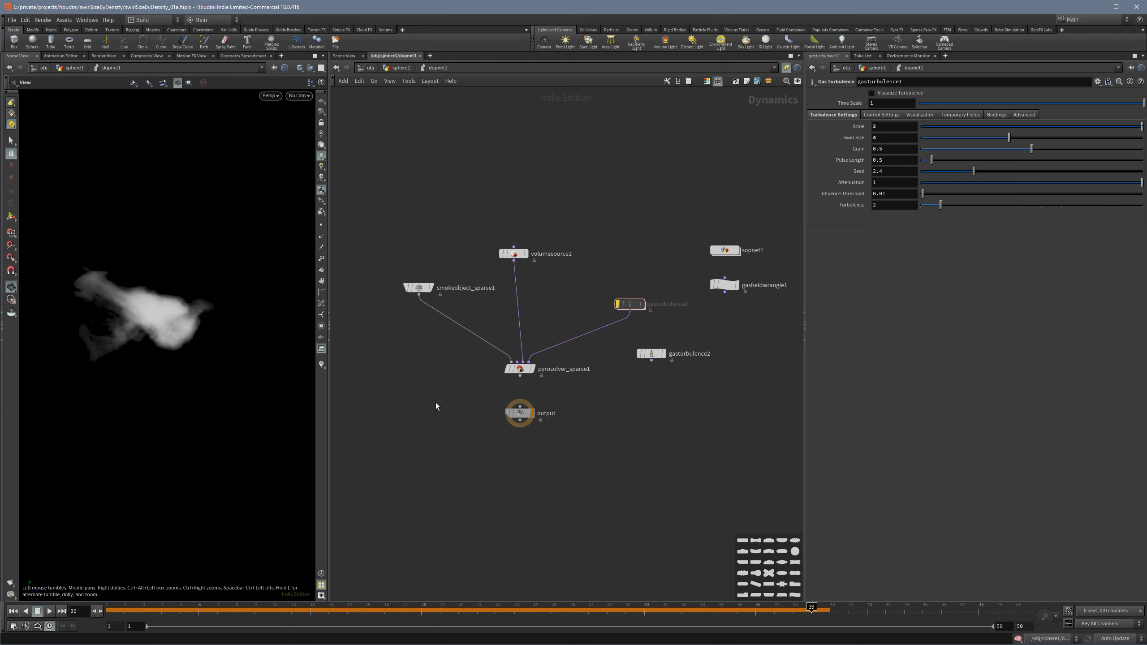
pyautogui.moveTo(658, 314)
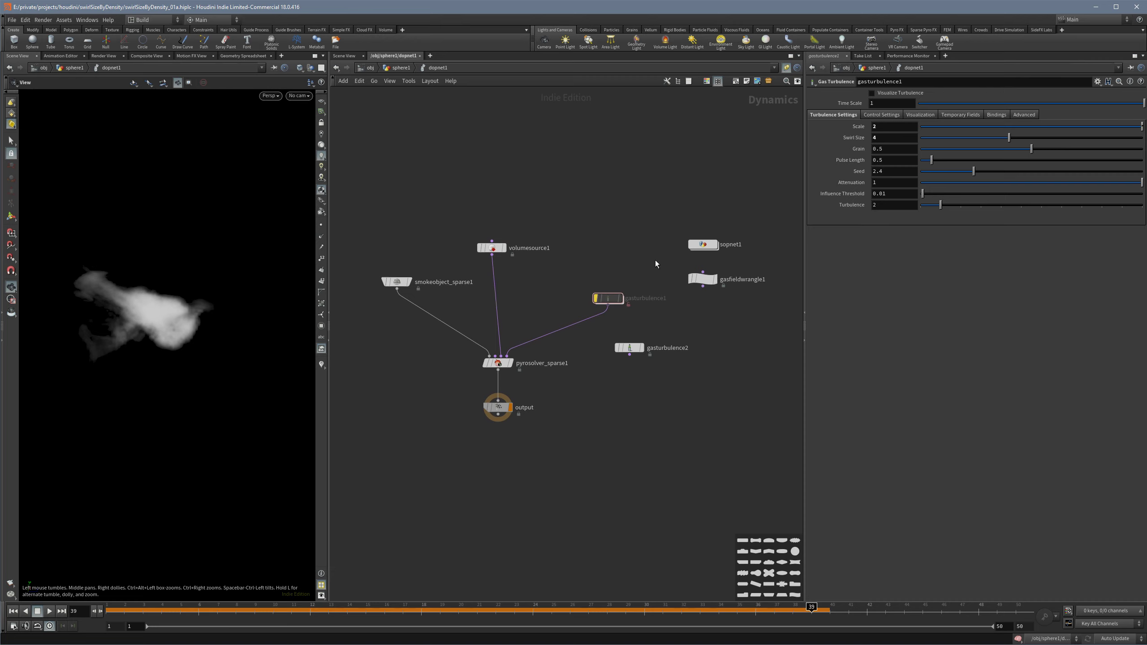
pyautogui.moveTo(620, 306)
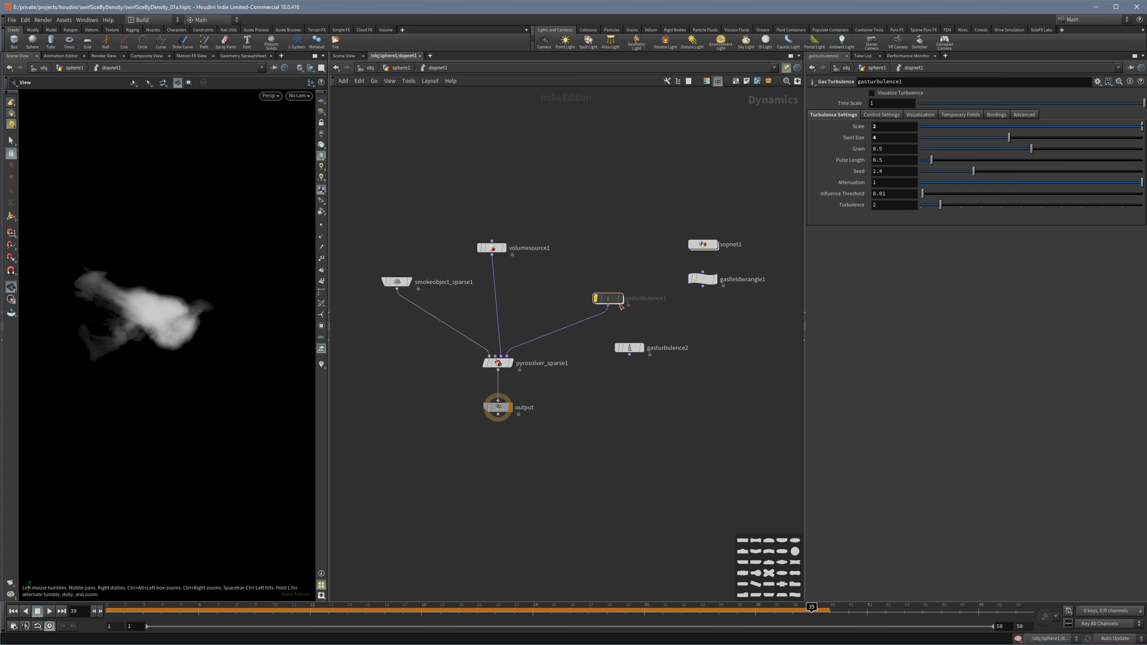
pyautogui.moveTo(671, 257)
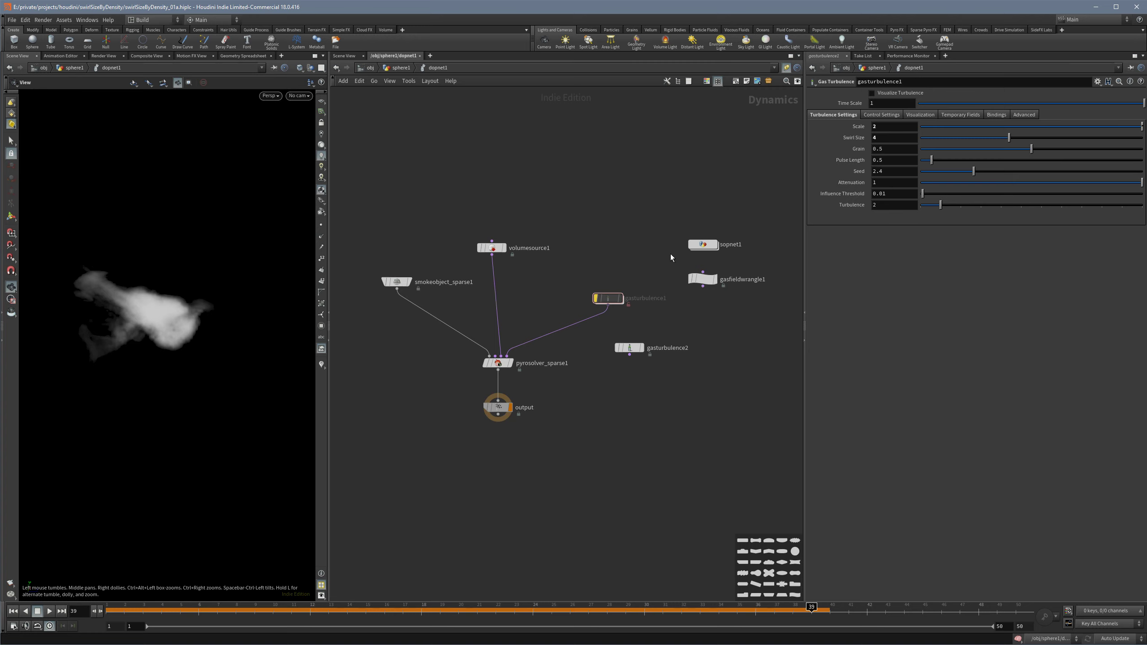
# Wire gasturbulence2 into pyrosolver_sparse1 in place of gasturbulence1.
pyautogui.click(47, 611)
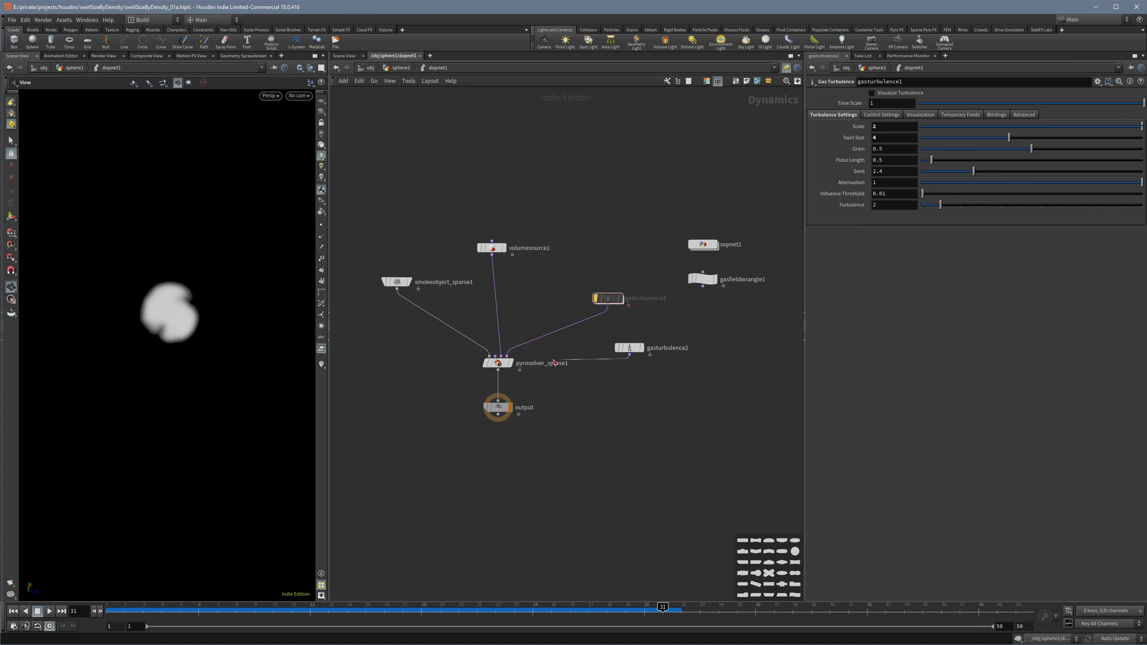
# Dive into sopnet1, jump up to the dynamics network, and dive back in to dopio1.
pyautogui.click(37, 611)
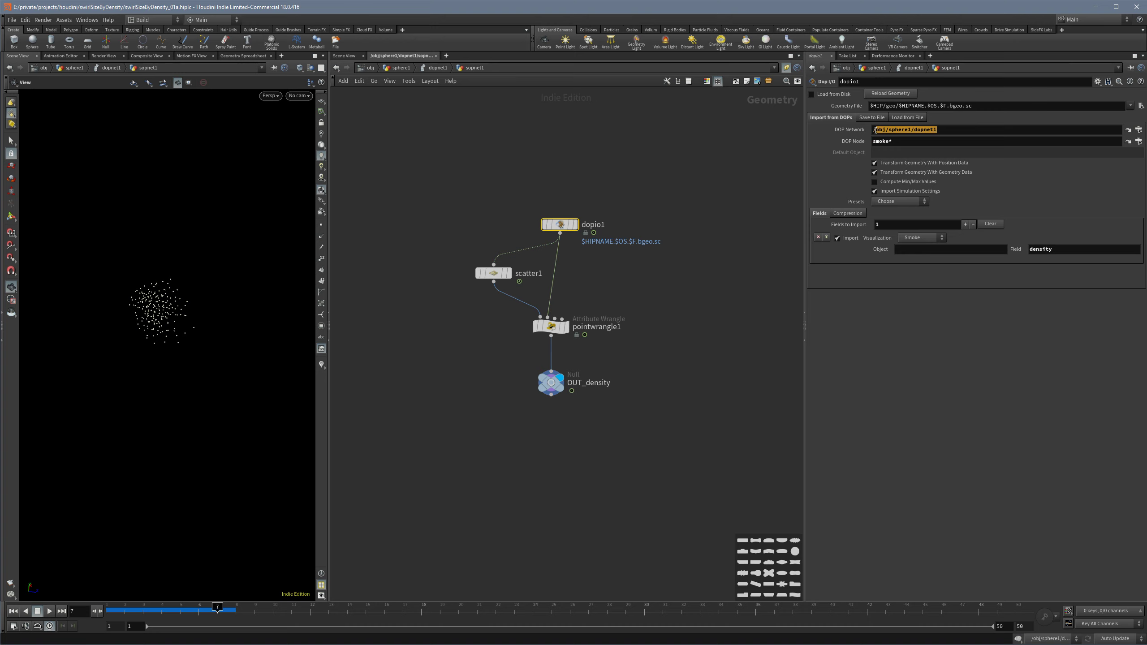
pyautogui.click(951, 141)
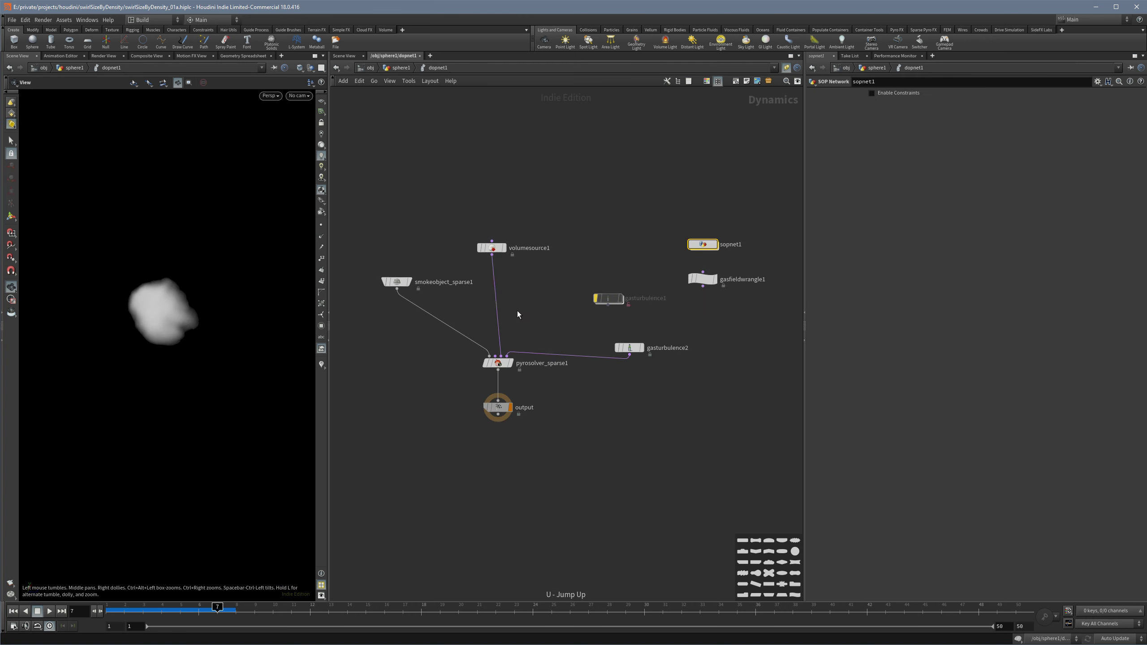
pyautogui.click(396, 282)
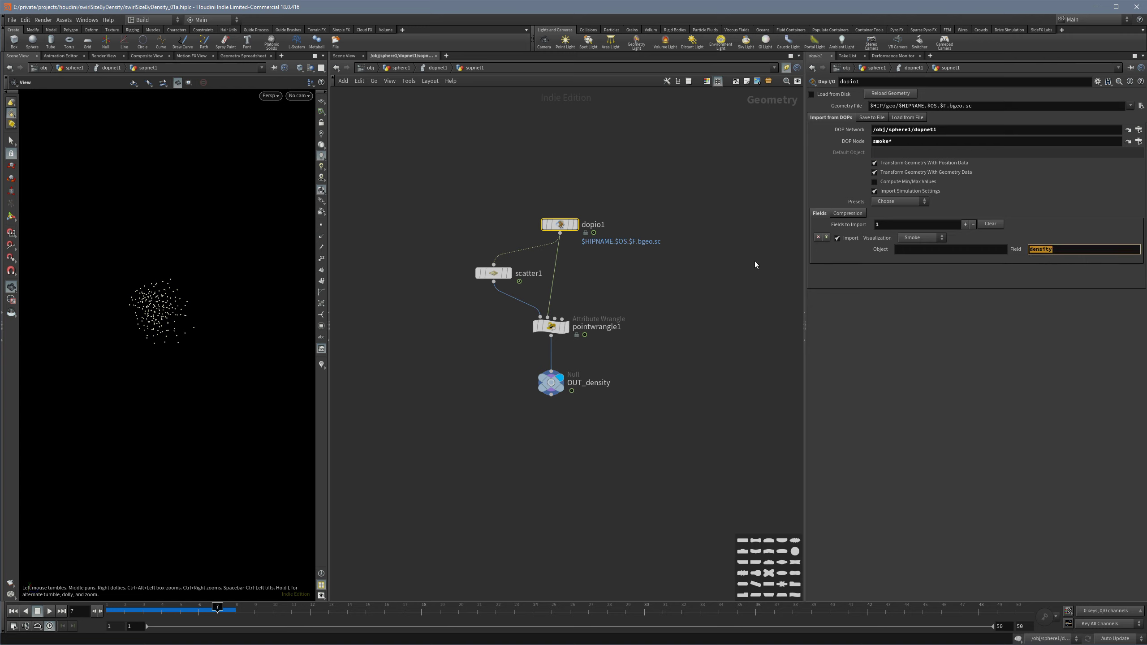
# Display dopio1's imported smoke, then scatter1's 200 points scattered By Density.
pyautogui.click(559, 224)
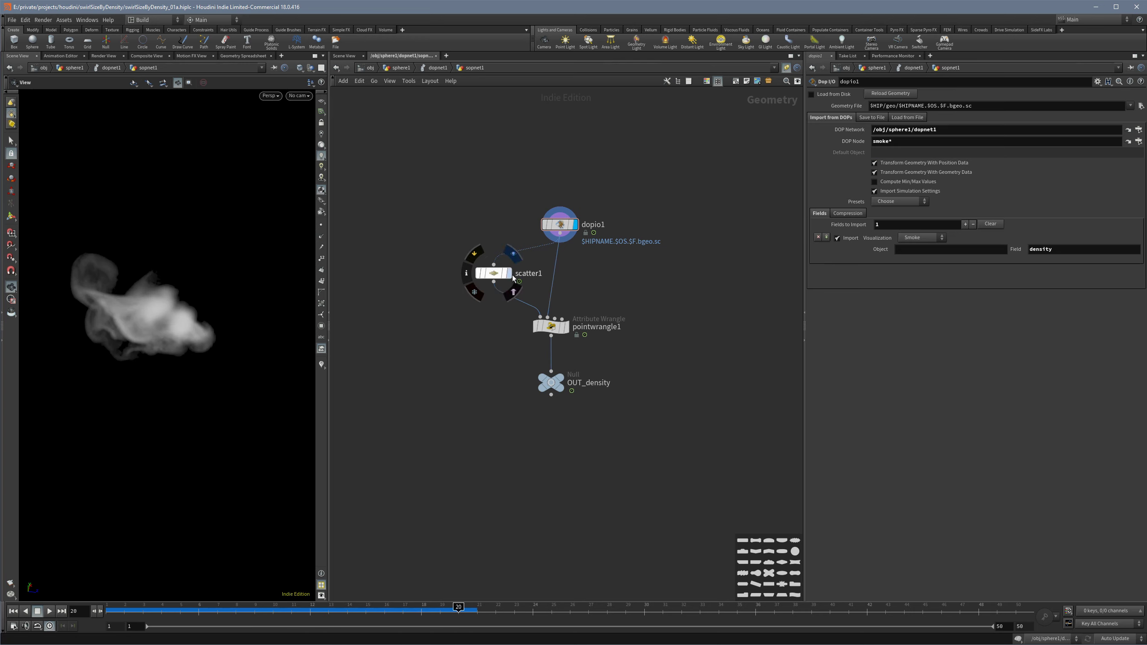
pyautogui.click(493, 272)
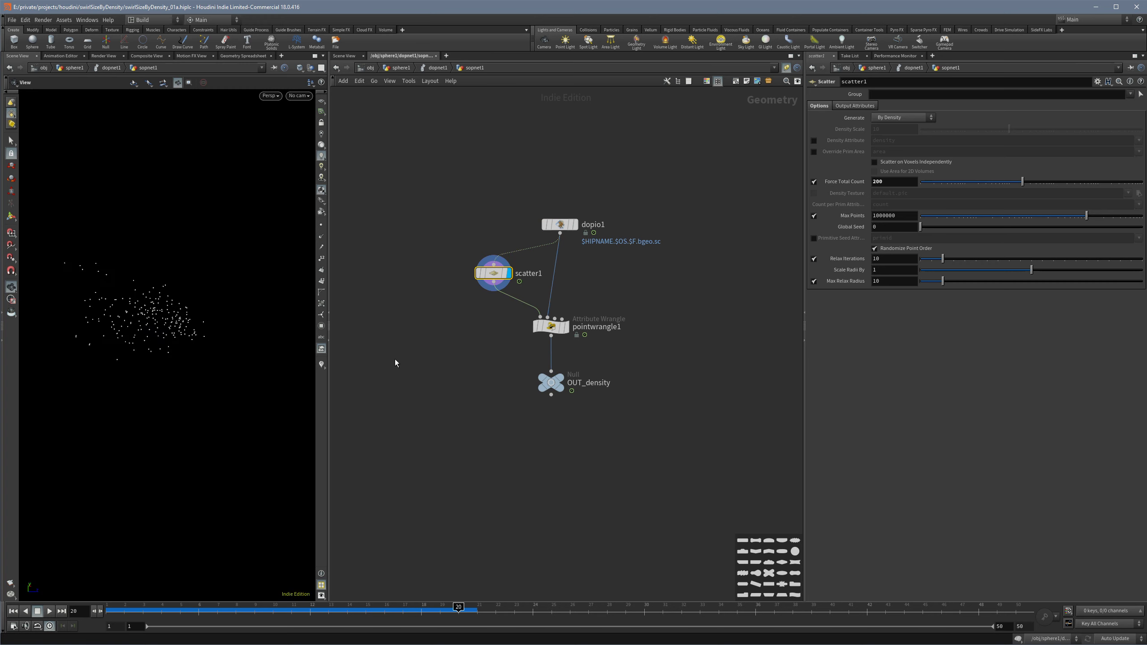
pyautogui.click(38, 611)
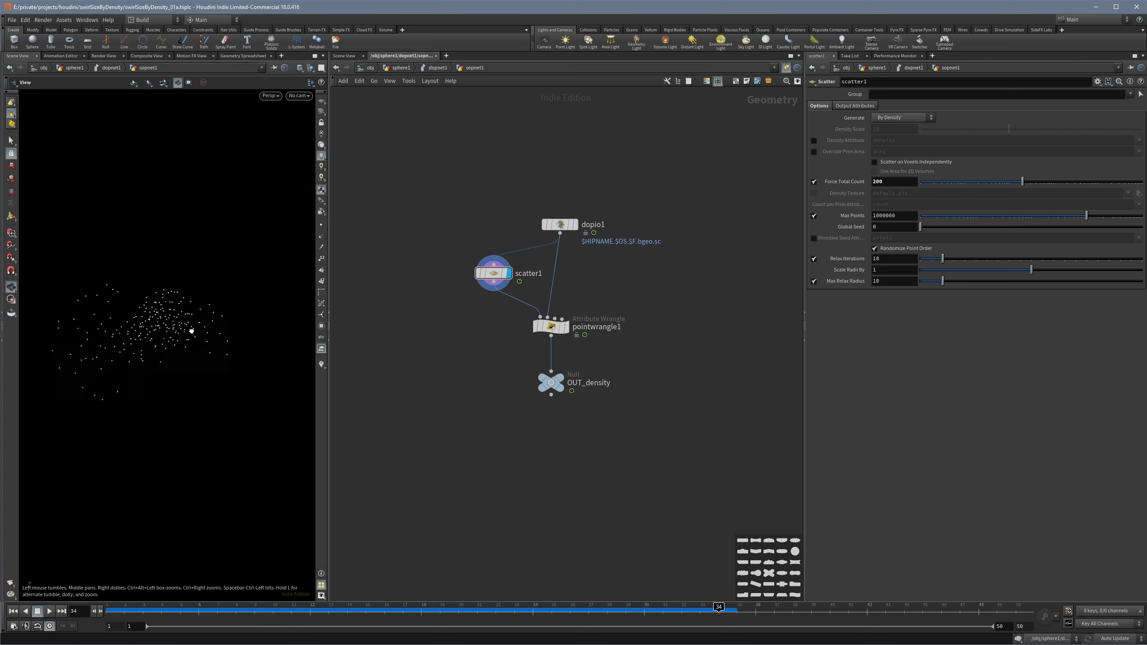
# View pointwrangle1's density-sampling code and the myDens column in the Geometry Spreadsheet.
pyautogui.click(551, 325)
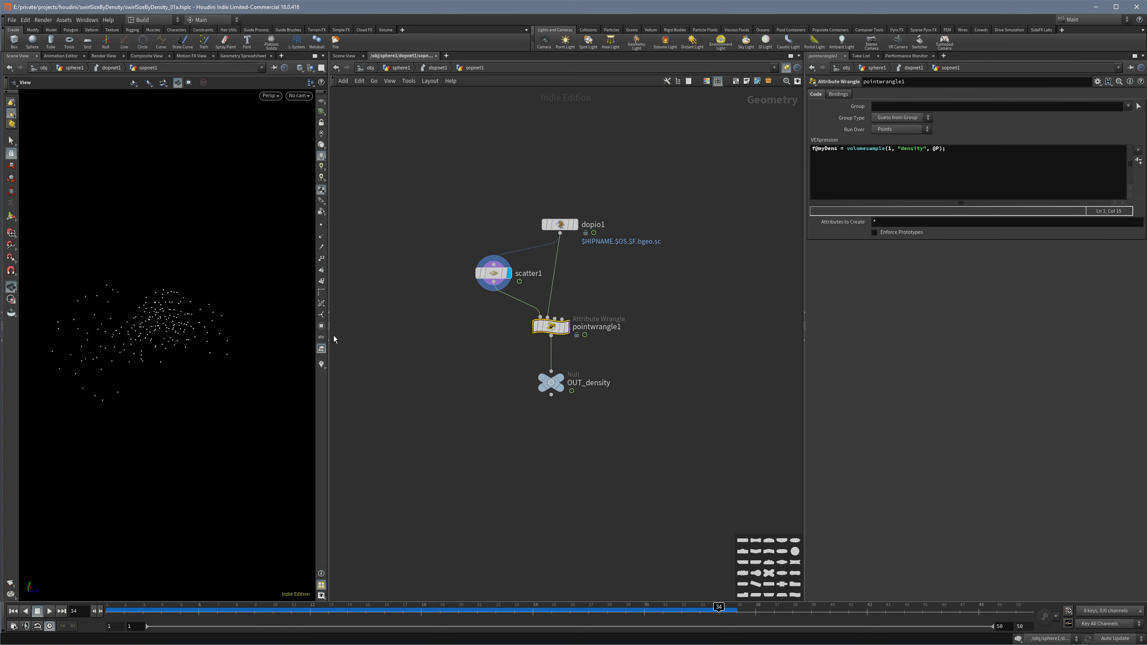
pyautogui.moveTo(102, 296)
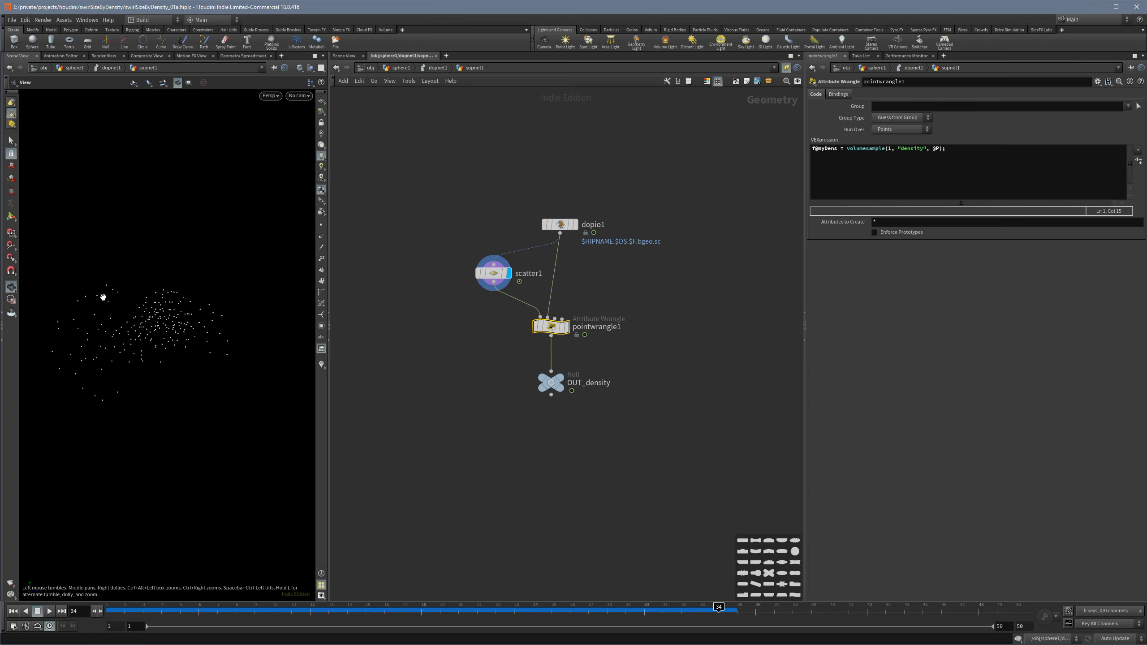
pyautogui.moveTo(159, 327)
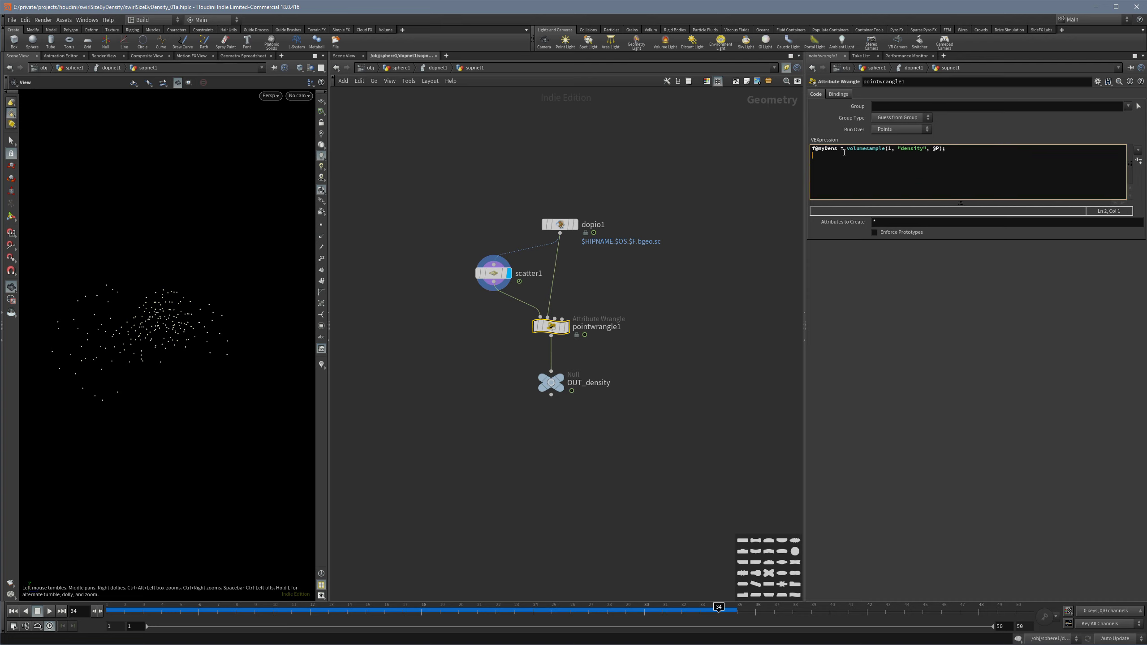
pyautogui.click(245, 55)
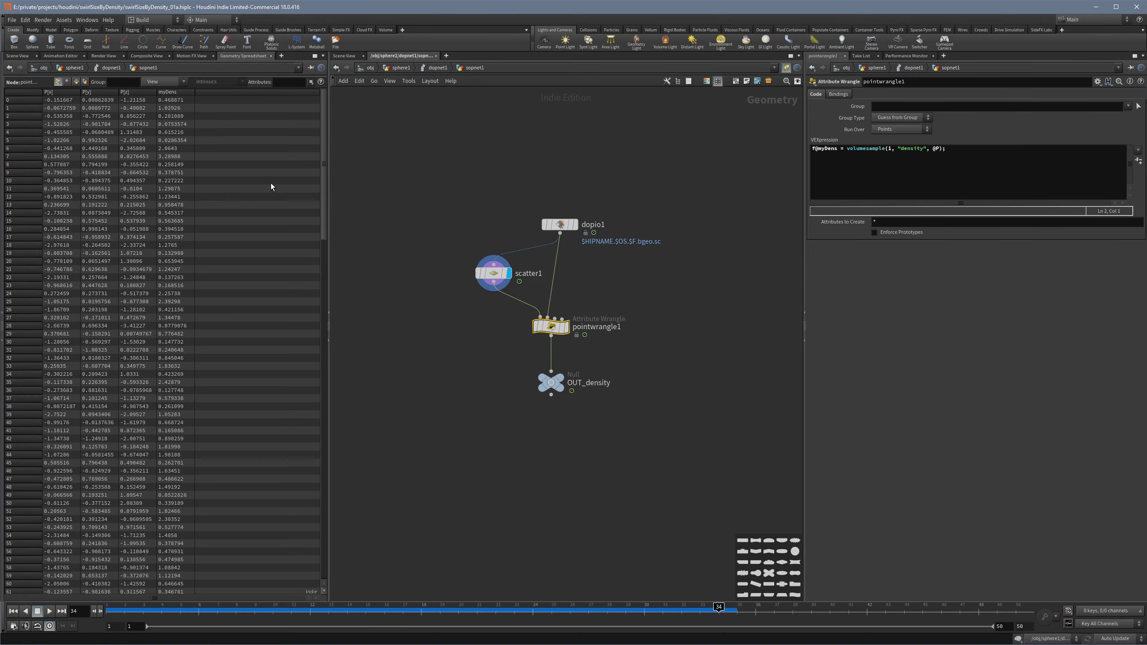
# Check the wrangle samples density from its second input, then return to the Scene View.
pyautogui.scroll(-3)
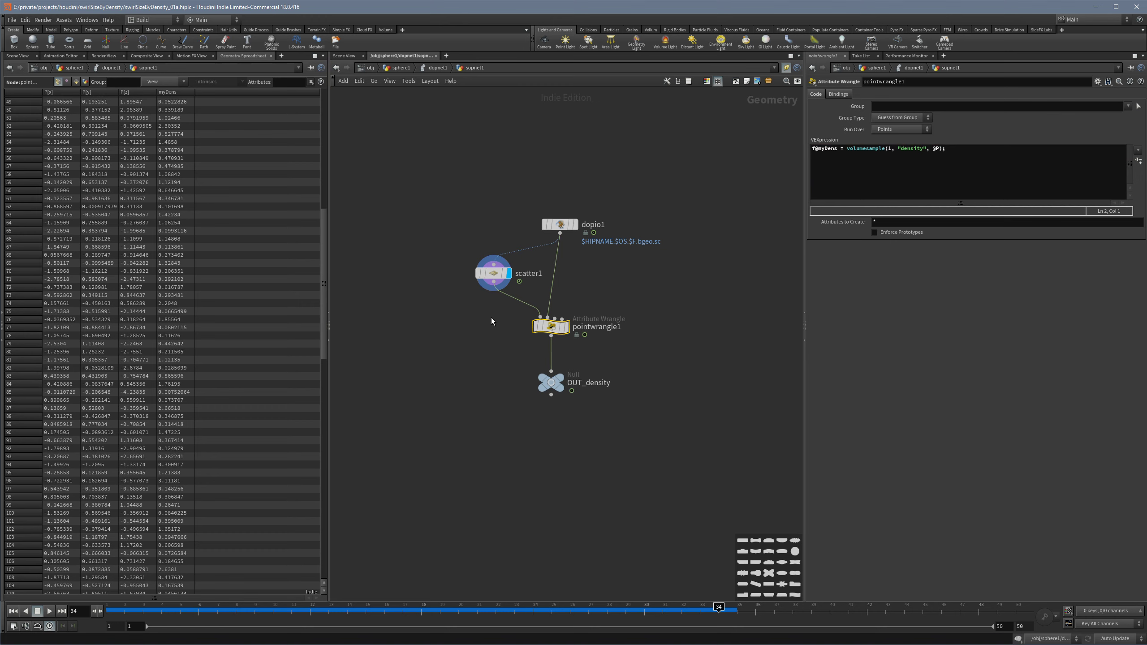
pyautogui.click(865, 148)
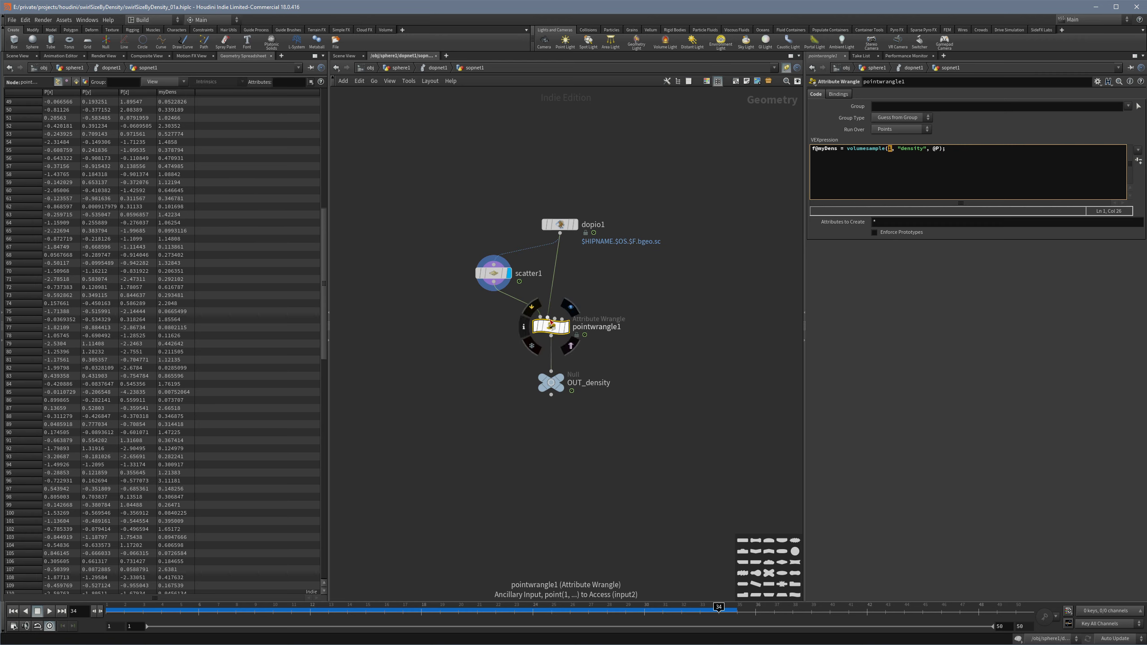
pyautogui.moveTo(548, 325)
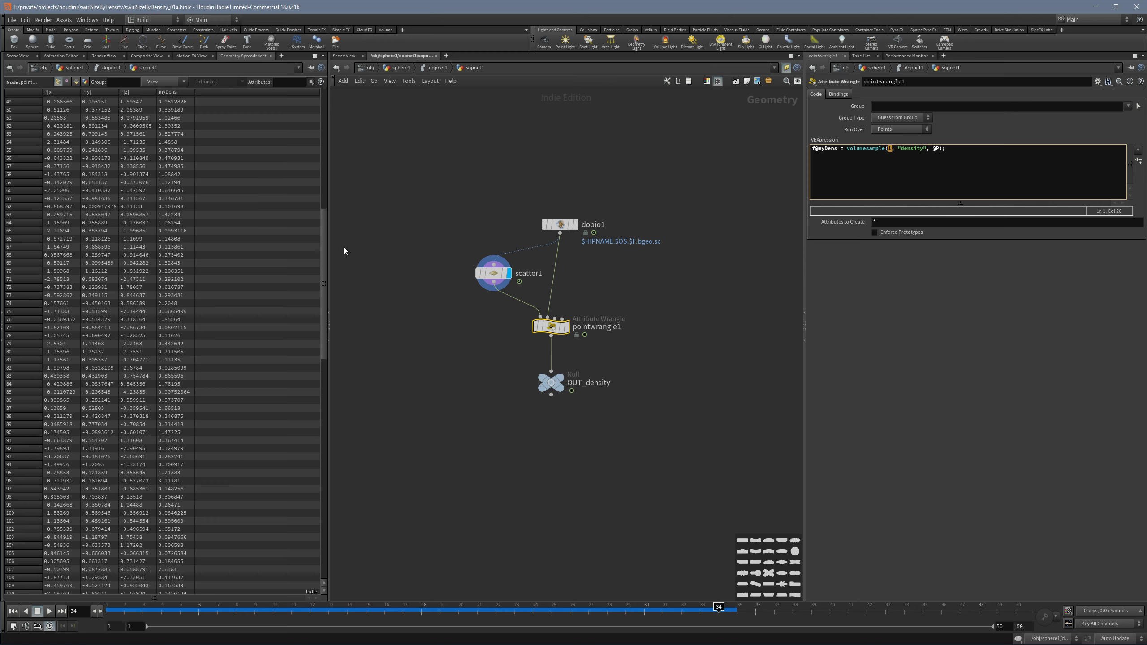
pyautogui.scroll(3)
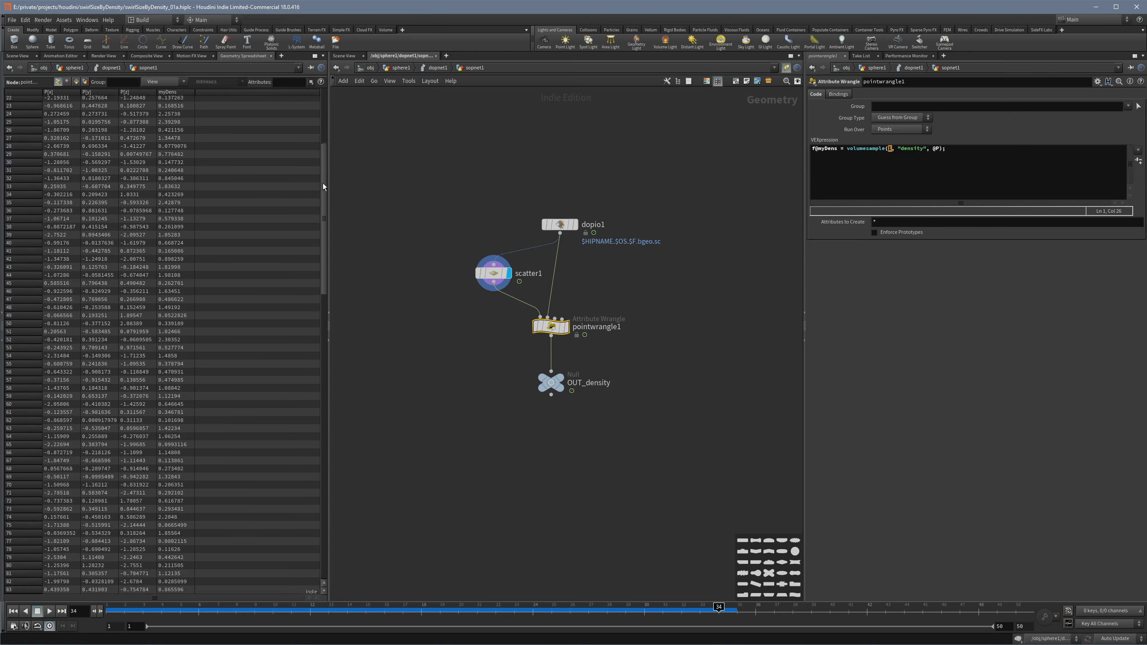
pyautogui.scroll(3)
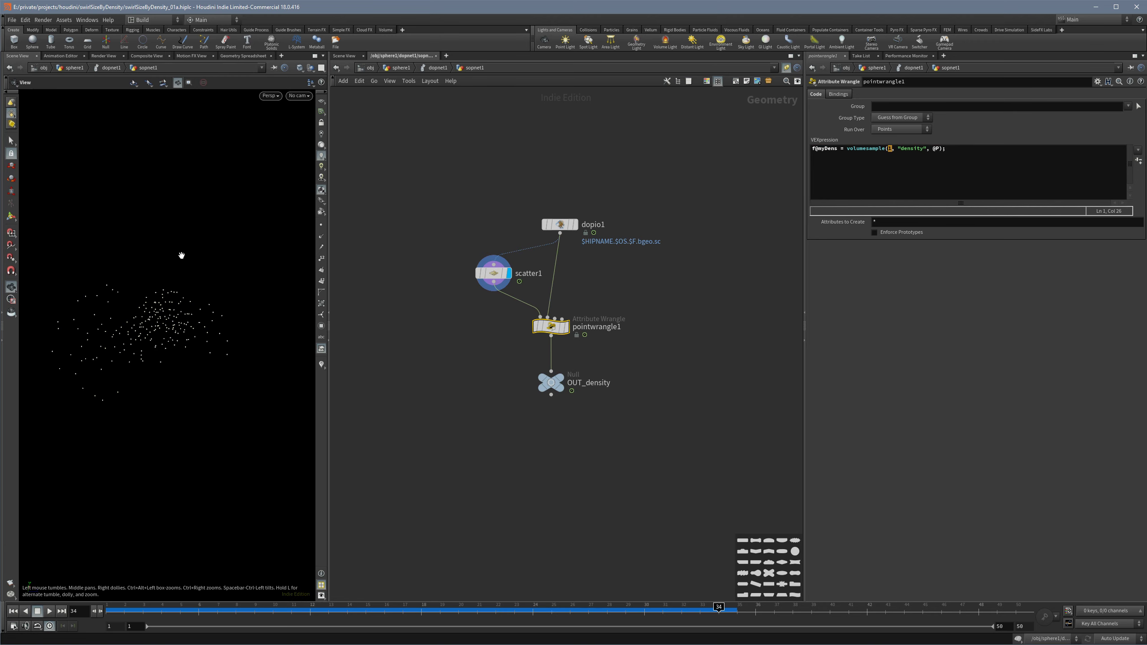
pyautogui.moveTo(415, 376)
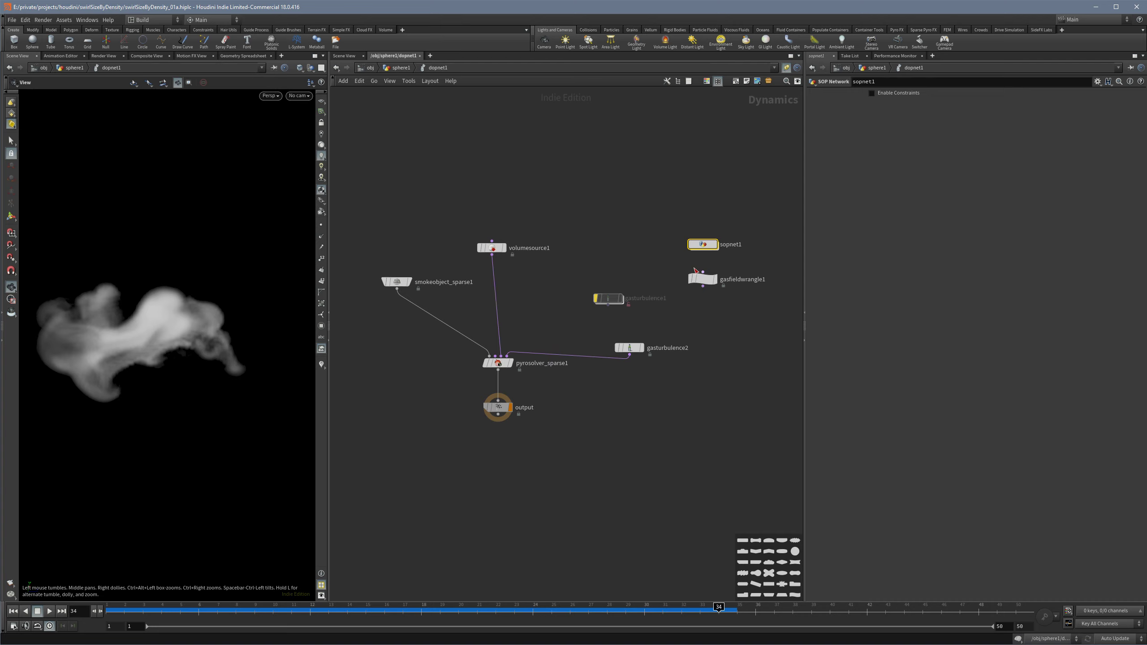
pyautogui.moveTo(595, 320)
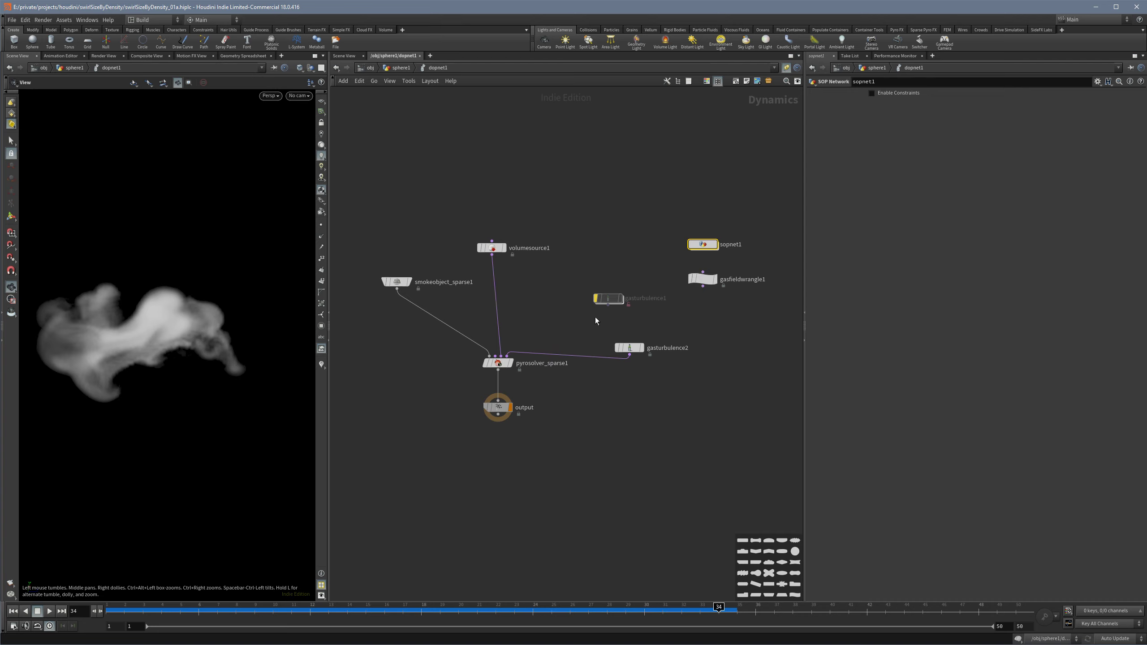
pyautogui.moveTo(707, 261)
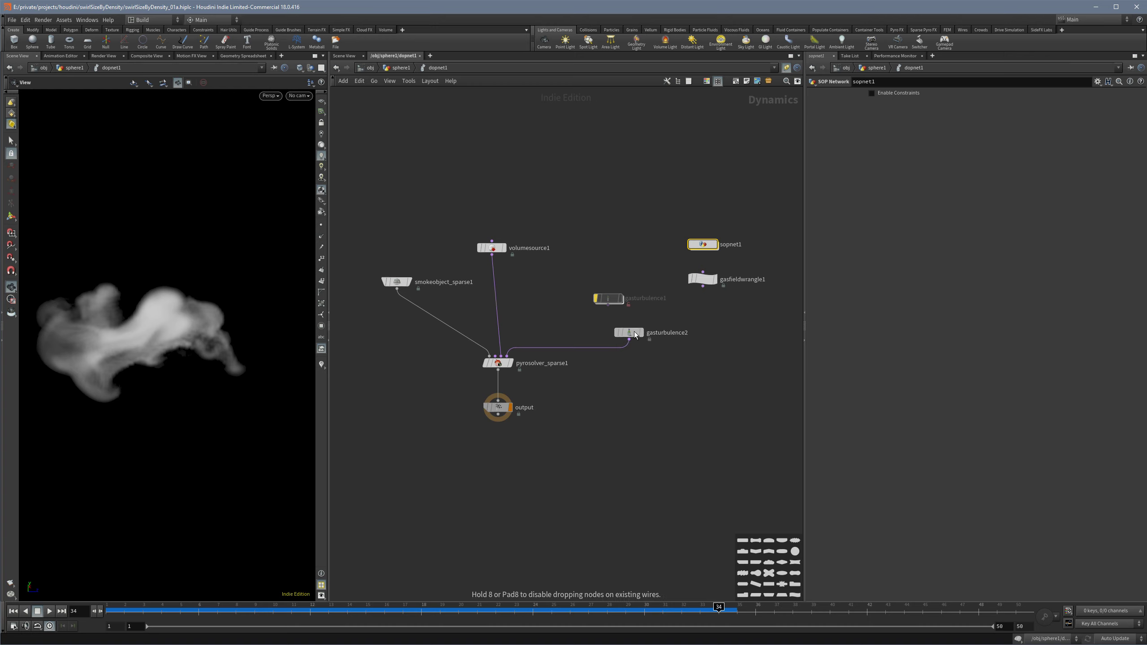
# Inspect gasturbulence2's settings in dopnet1, then dopio1's density import inside sopnet1.
pyautogui.click(629, 332)
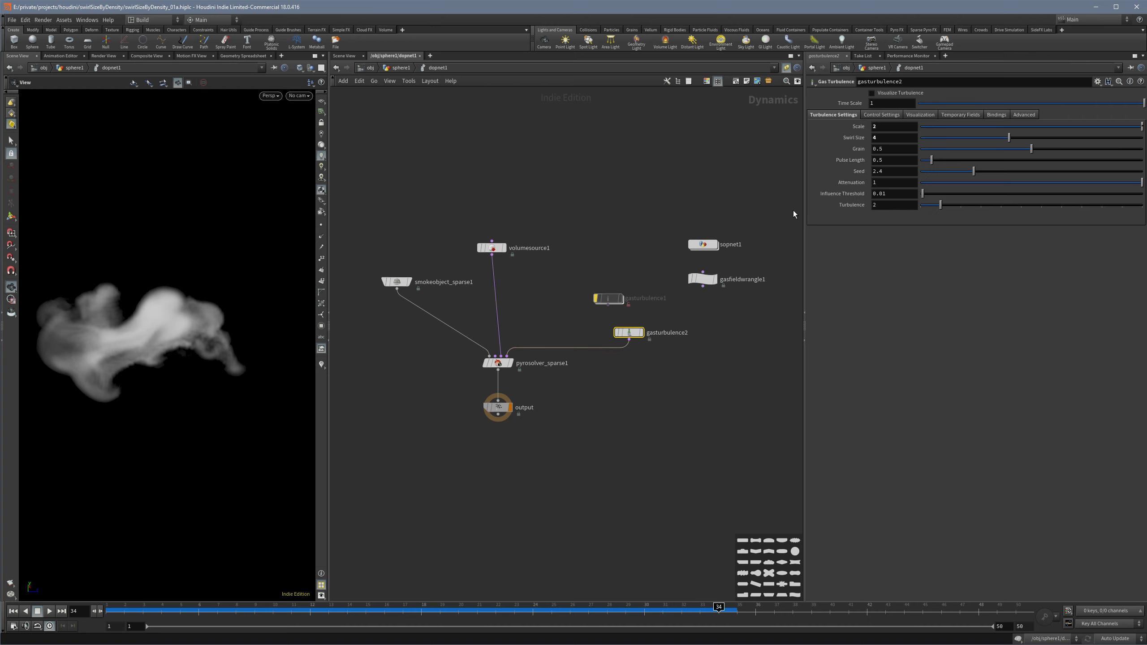
pyautogui.moveTo(677, 287)
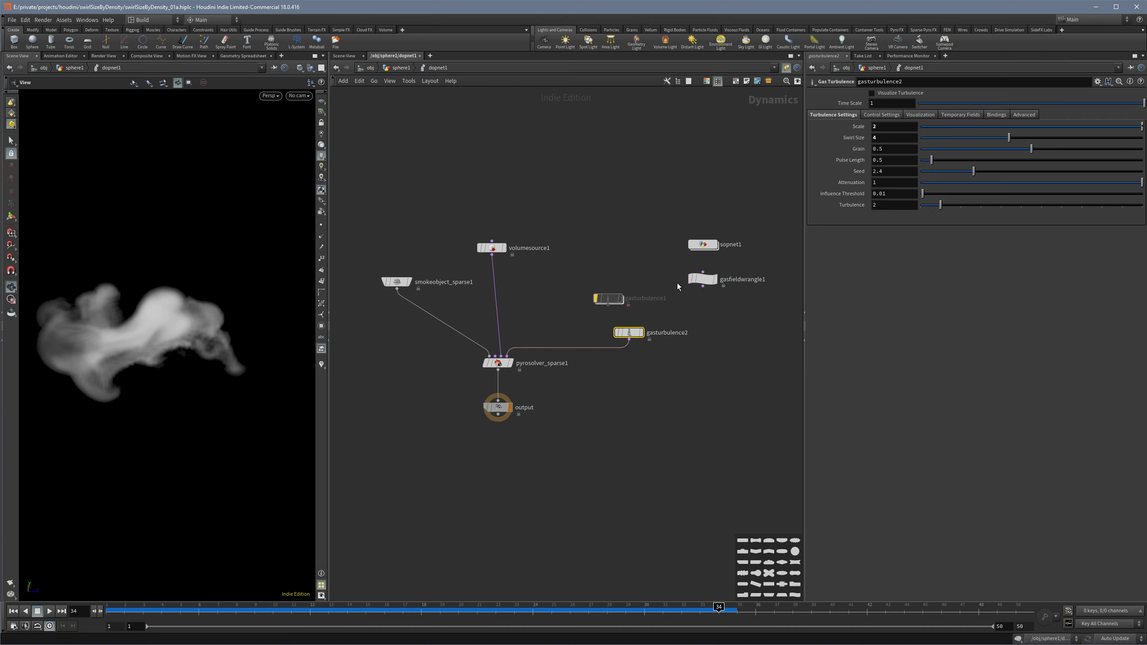
pyautogui.moveTo(701, 244)
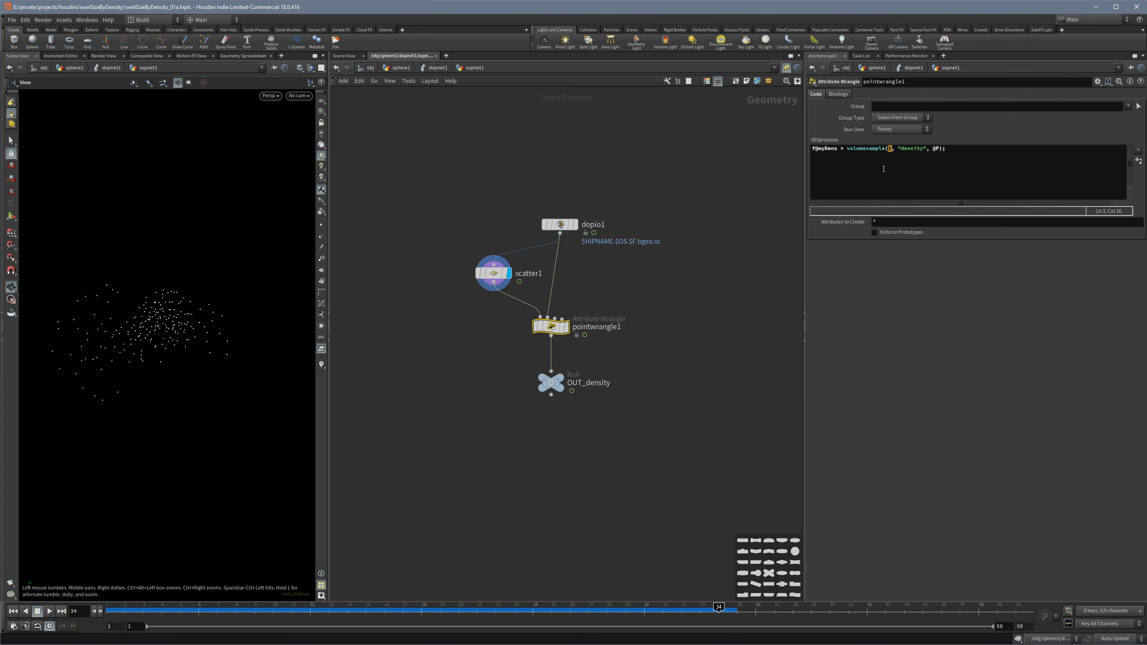
pyautogui.click(559, 224)
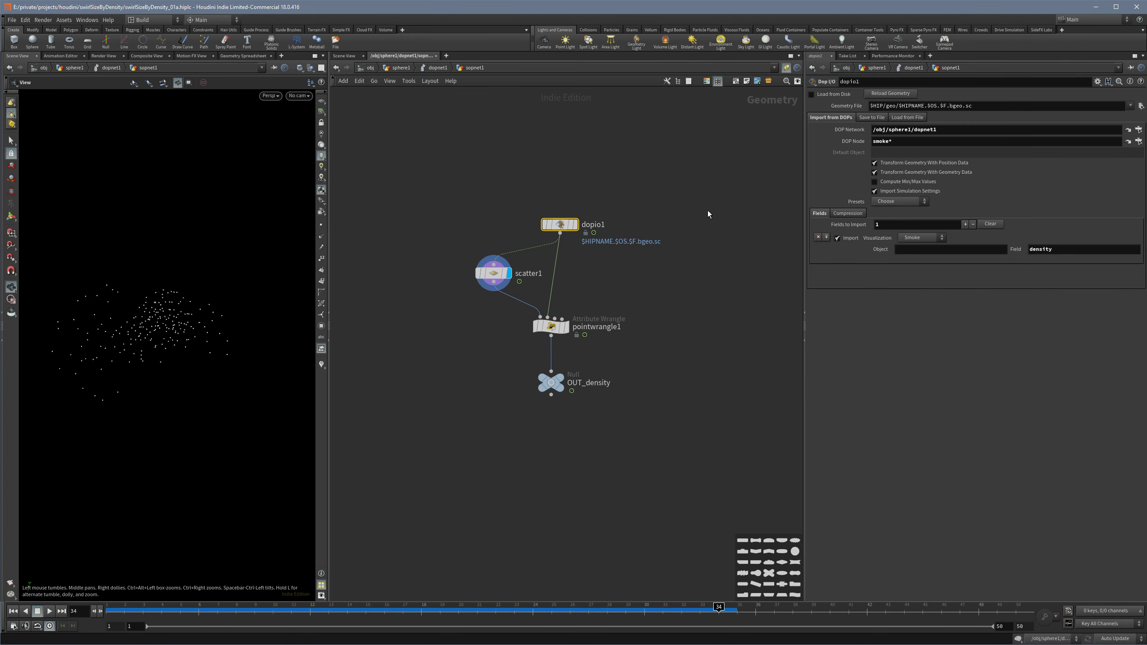